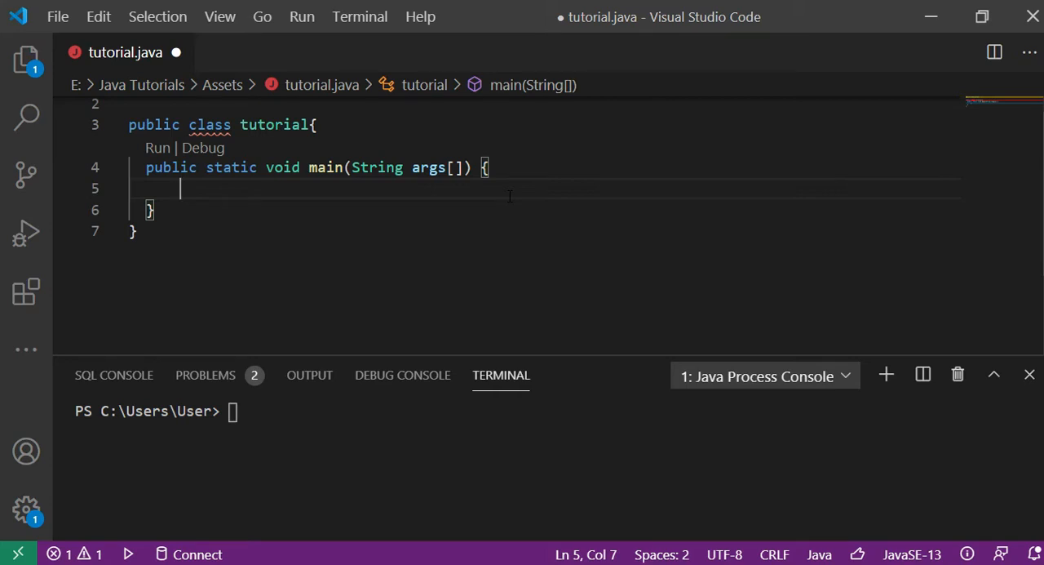
Step: Declare String str = "It's a String. It is a "Non-Primitive" data type" inside main
text(String)
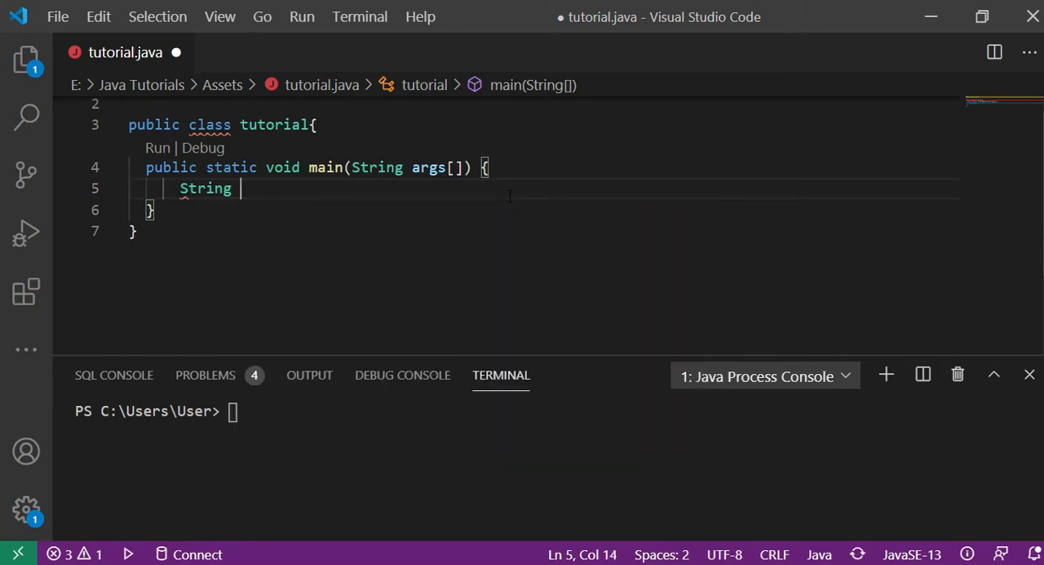
text(str=)
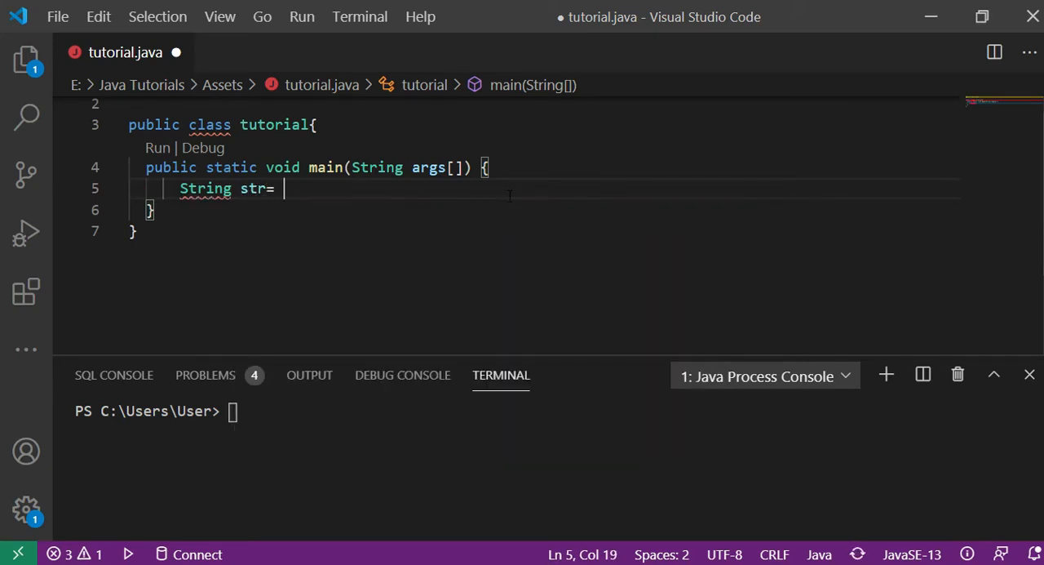
text("")
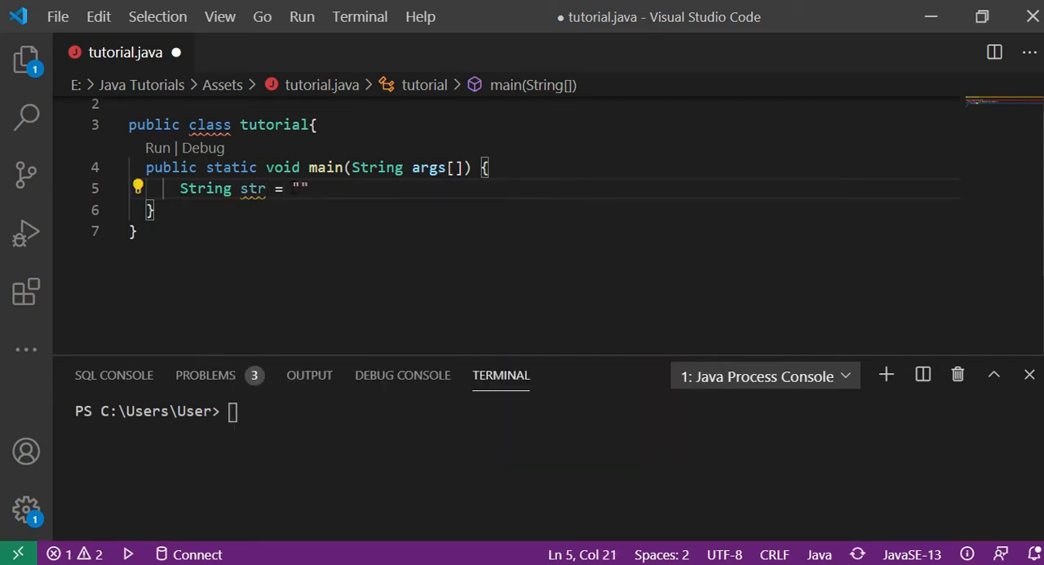
text(It')
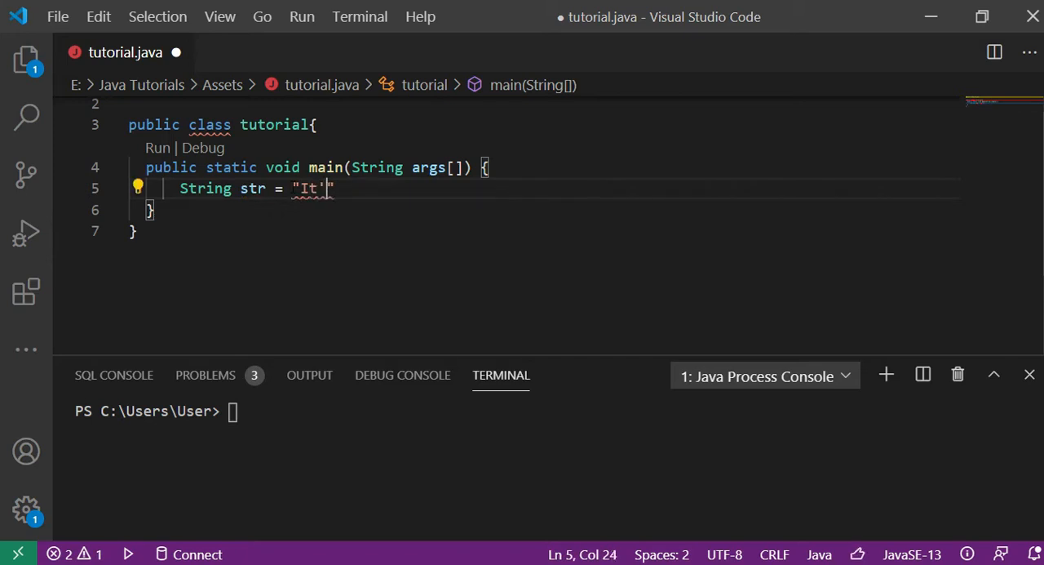
text(s a)
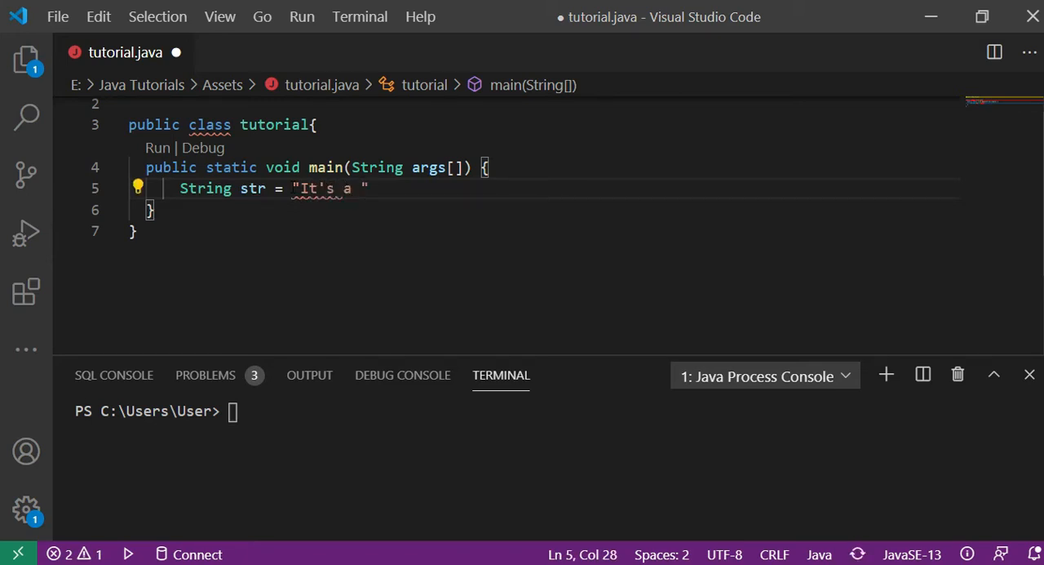
text(String")
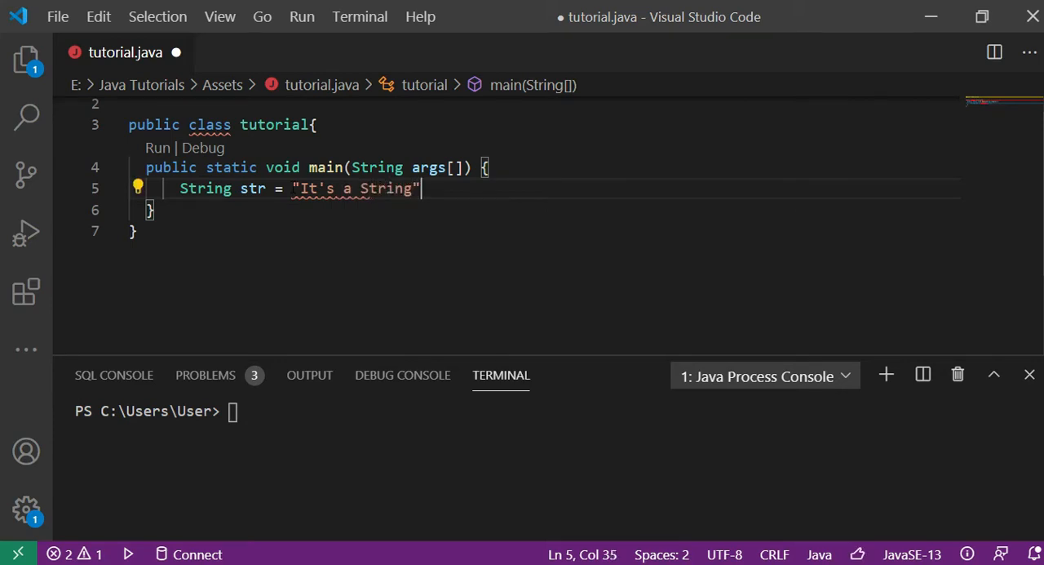
text(.";)
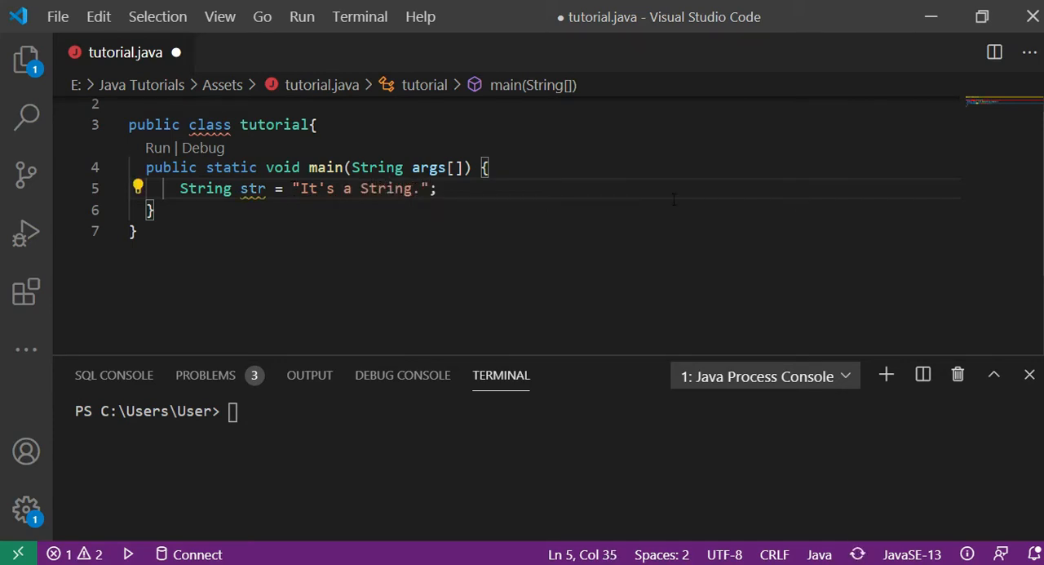
text(It is a)
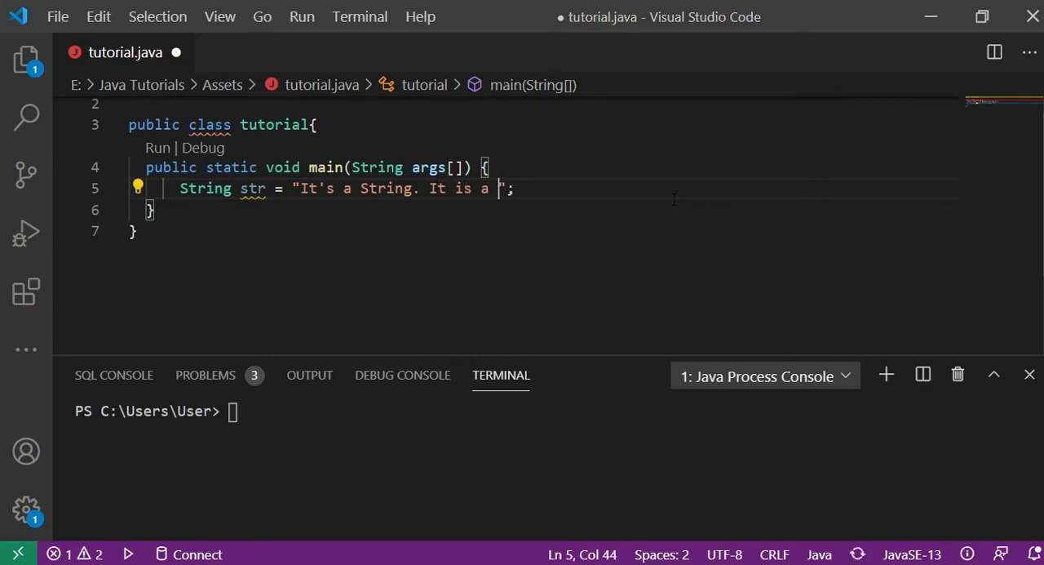
text("Non"")
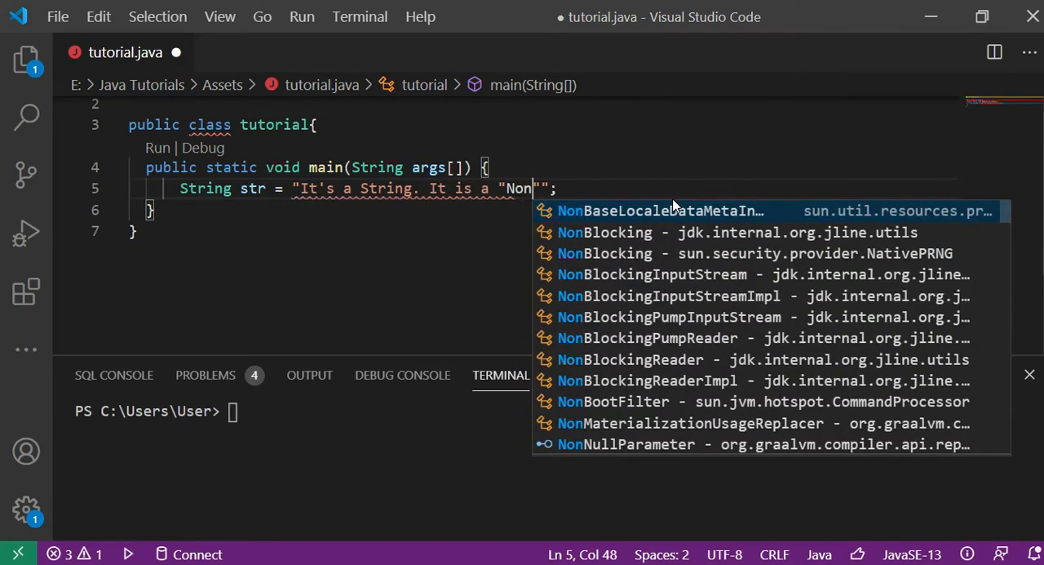
text(-Pri)
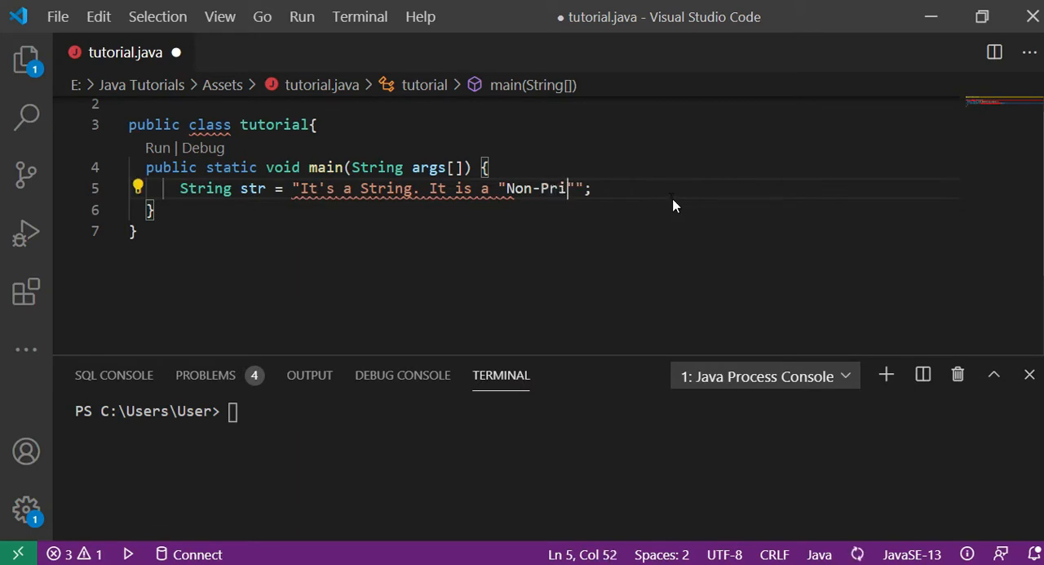
text(mitive)
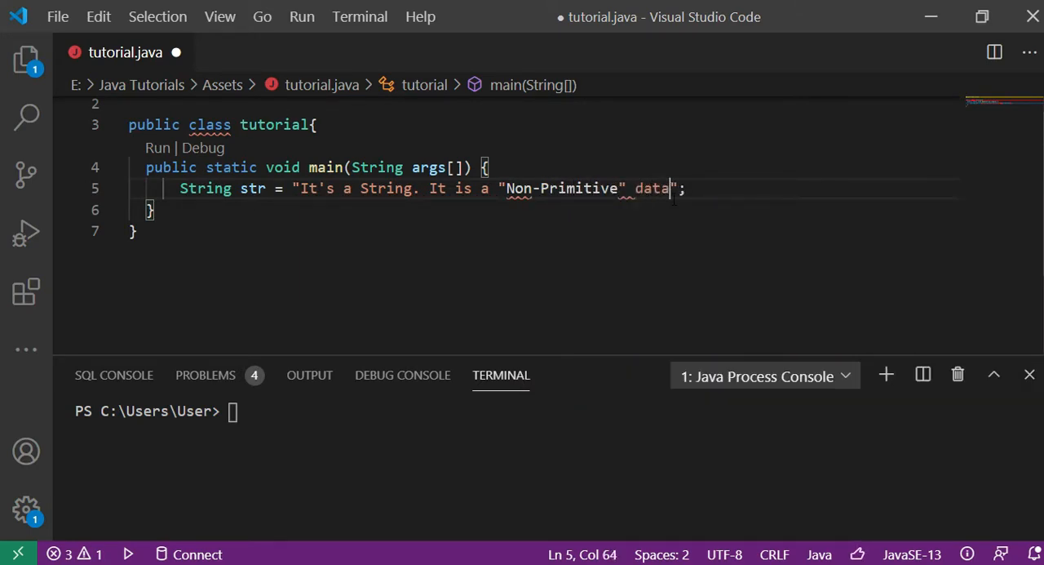
text(type)
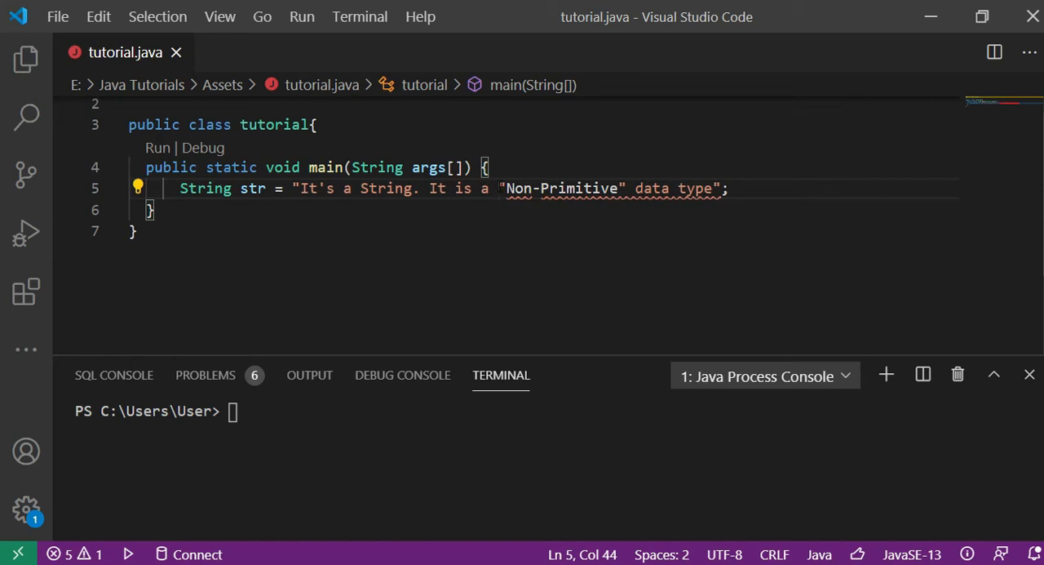
Step: Insert backslashes before the quotes around Non-Primitive so the literal compiles
drag(501, 189, 585, 189)
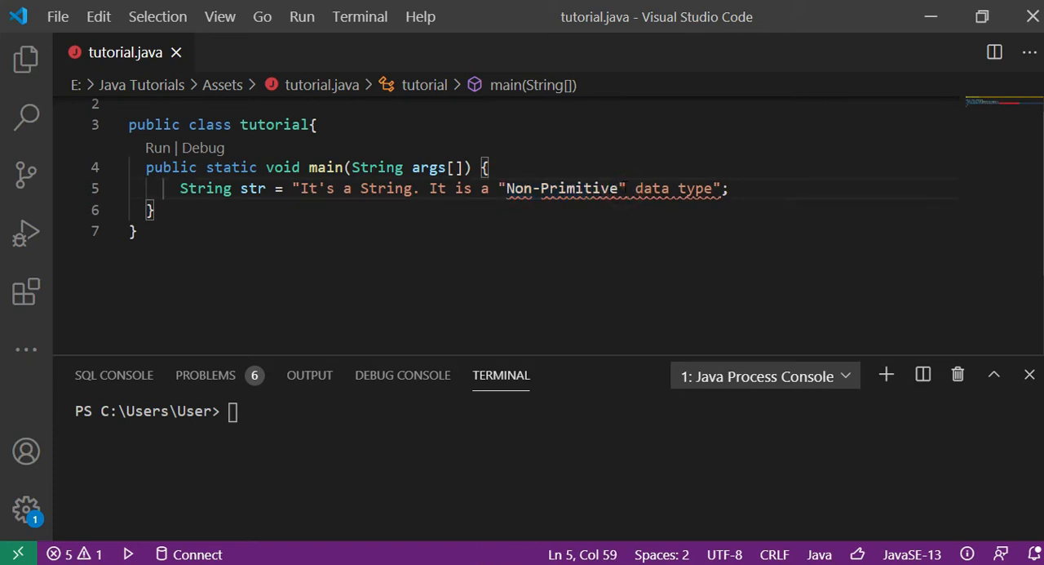
click(498, 189)
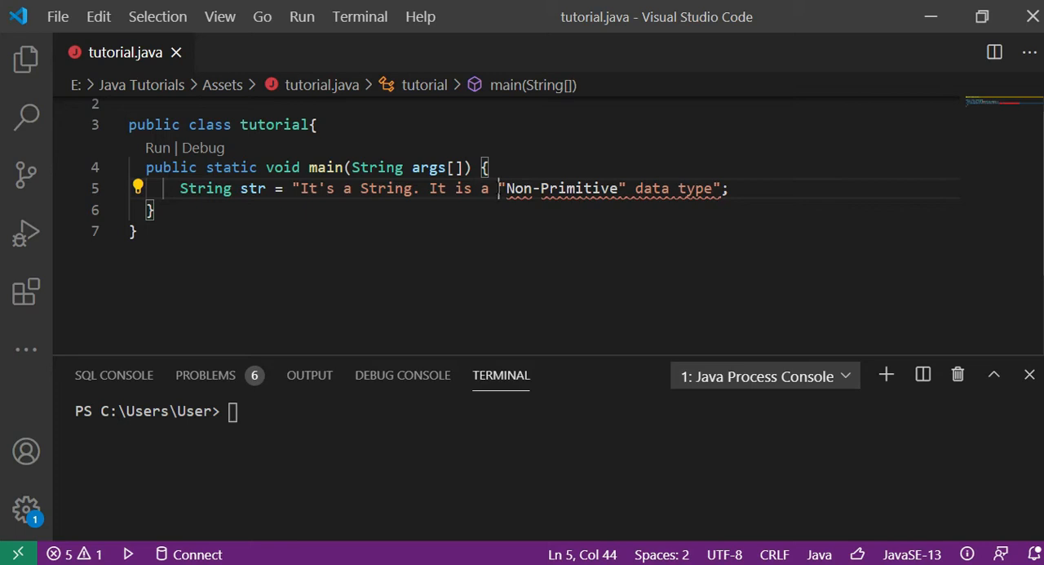
text(\)
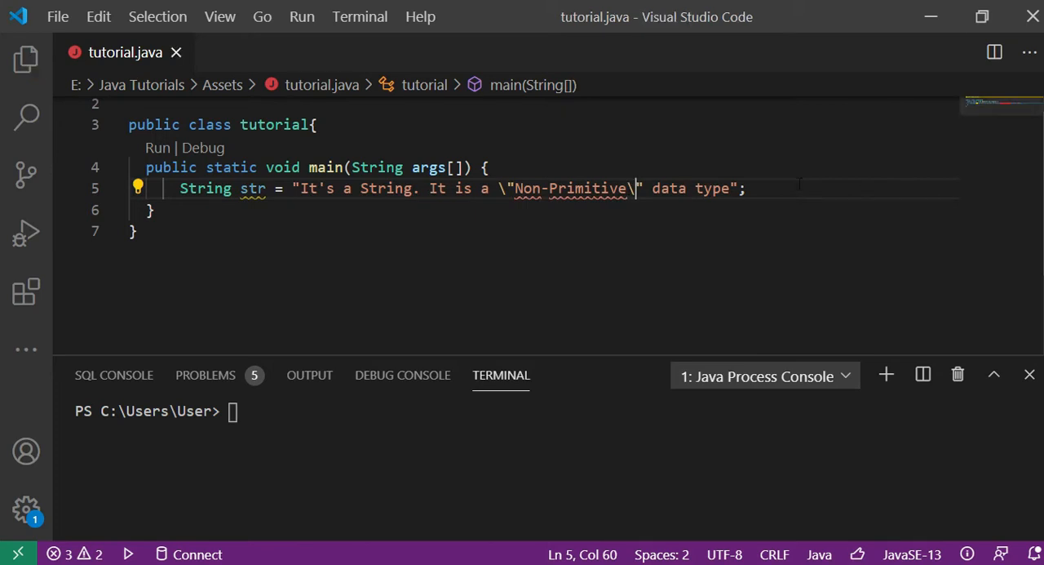
Step: Add a System.out.println(str); statement on the line below the string declaration
key(Enter)
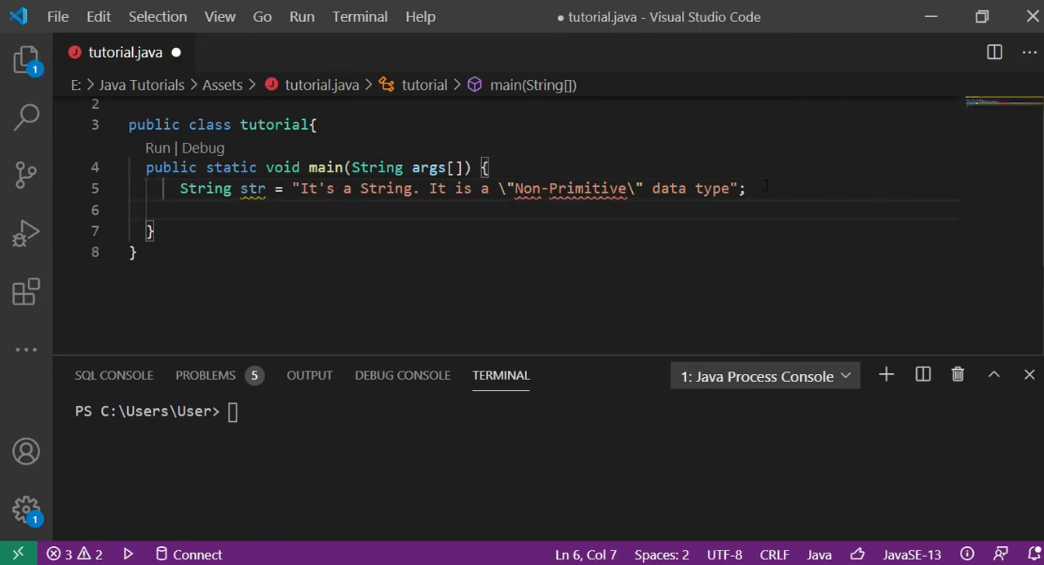
text(Sys)
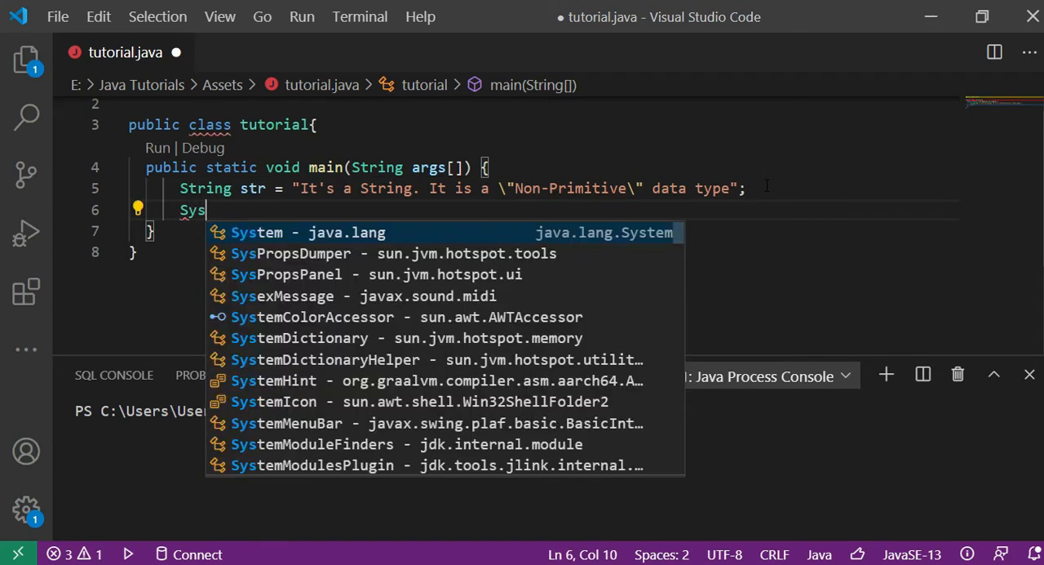
text(tem)
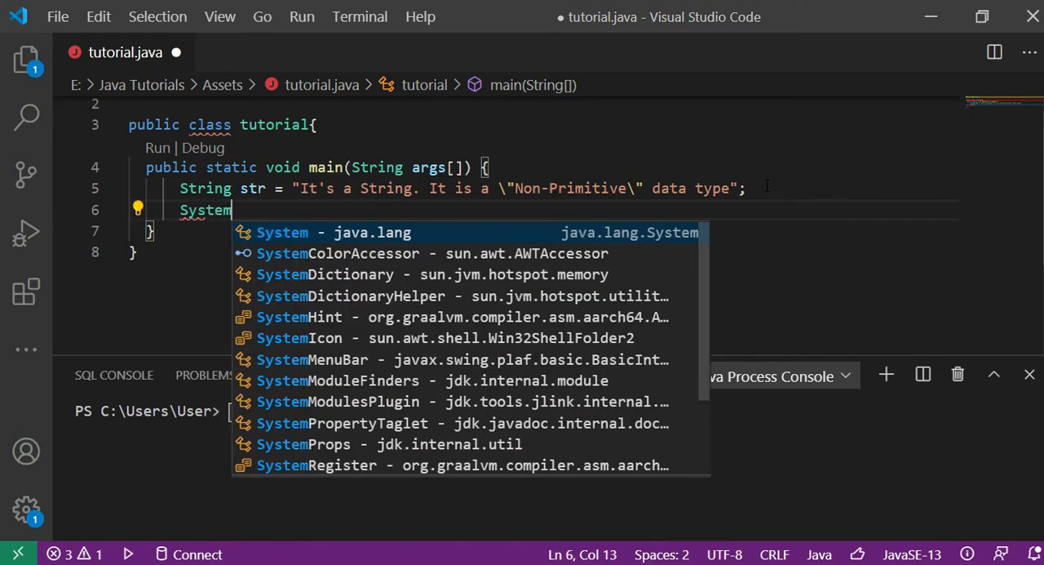
text(.out)
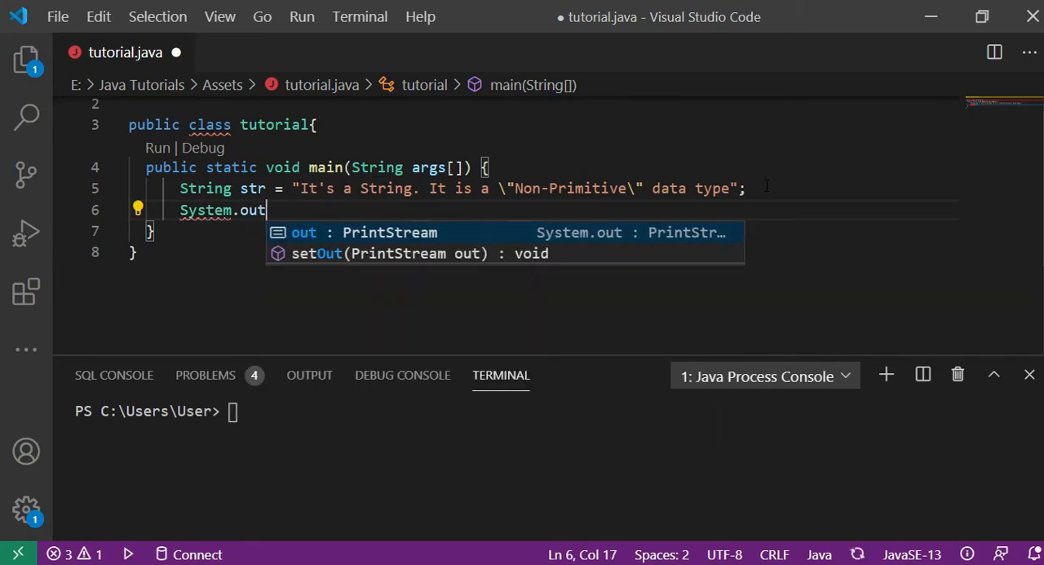
text(.pr)
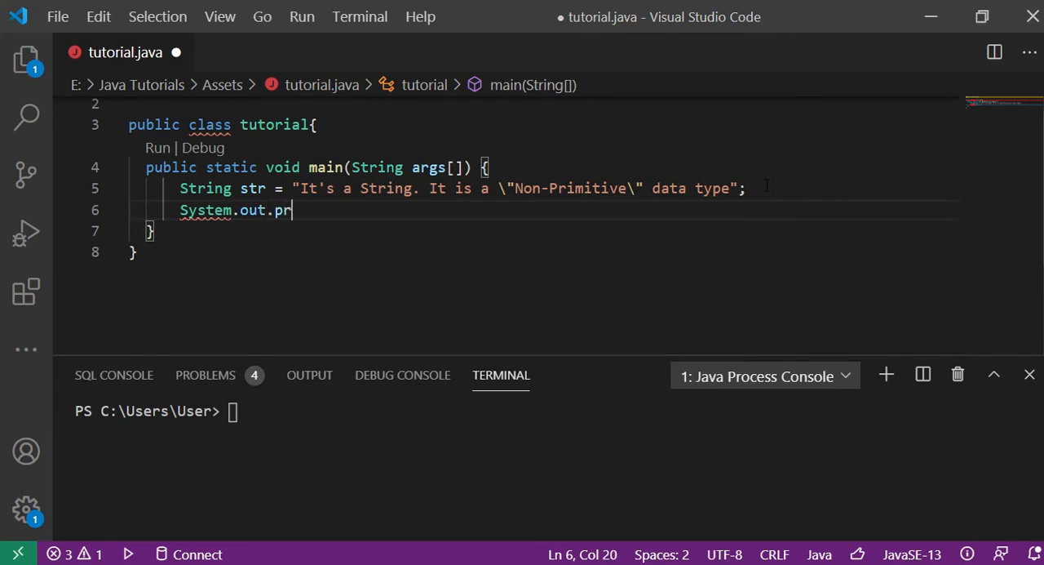
text(intln(str);)
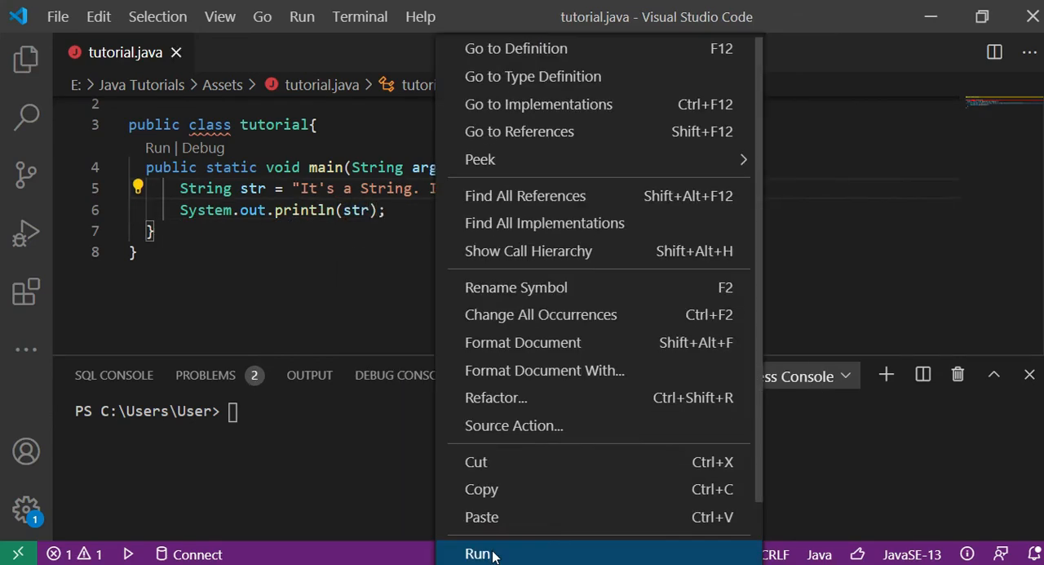
Step: Run tutorial.java to print the Non-Primitive sentence in the terminal
click(477, 553)
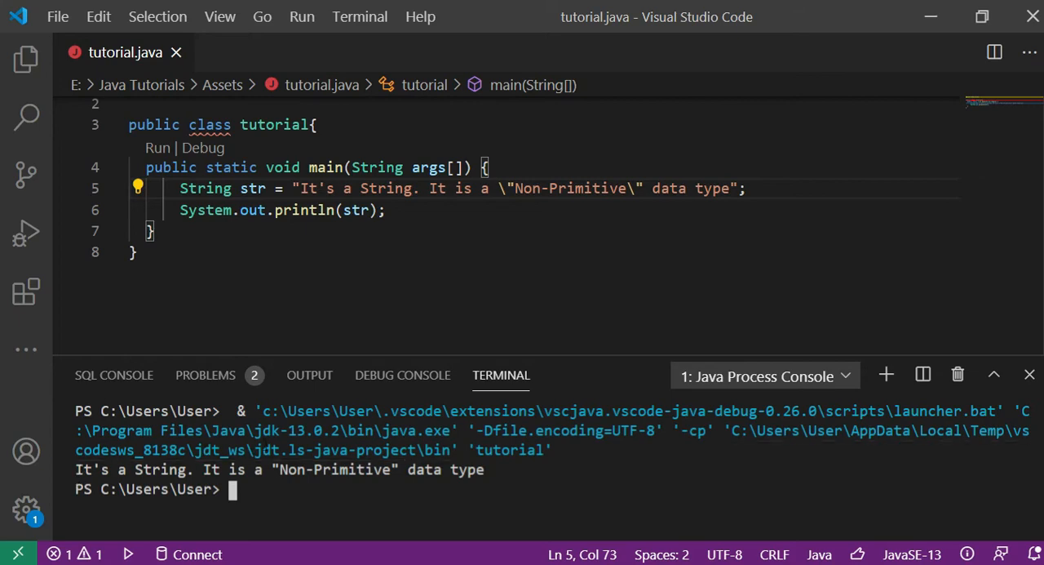
mouse_move(332, 469)
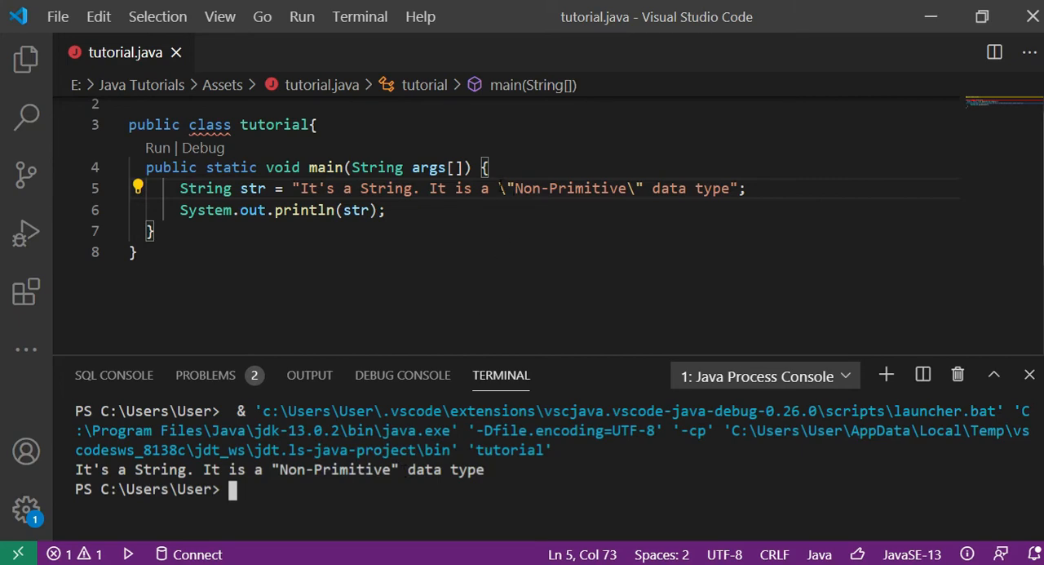
Step: Replace the Non-Primitive part with \\ to print a backslash, then restore the string and save
drag(501, 189, 745, 189)
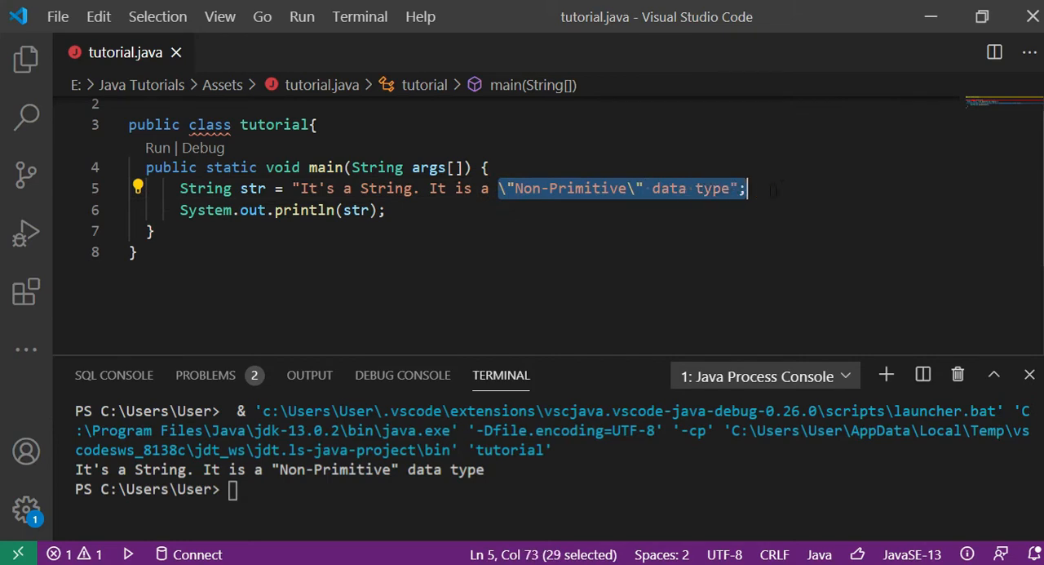
key(Delete)
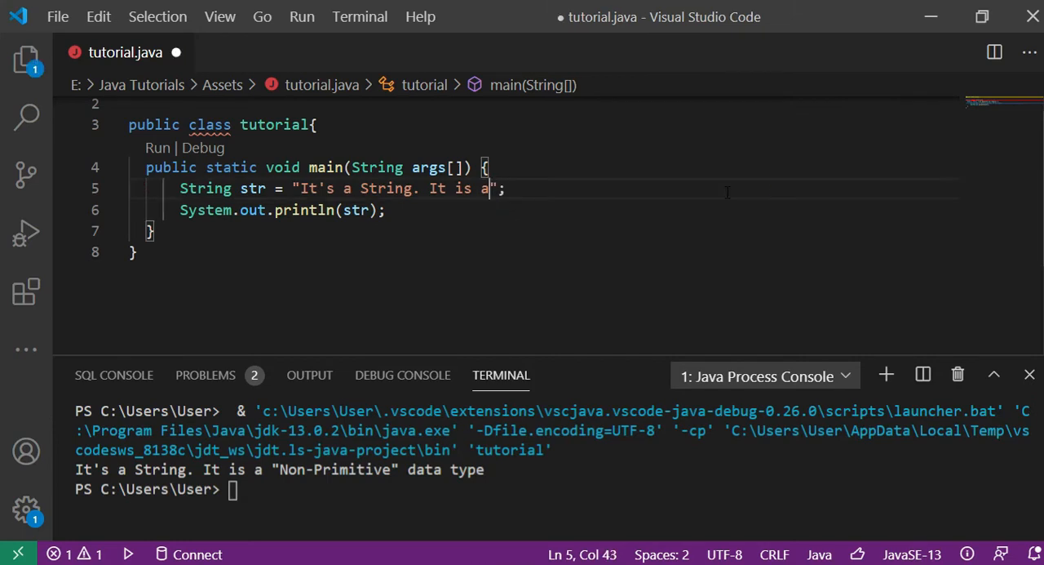
key(BackSpace)
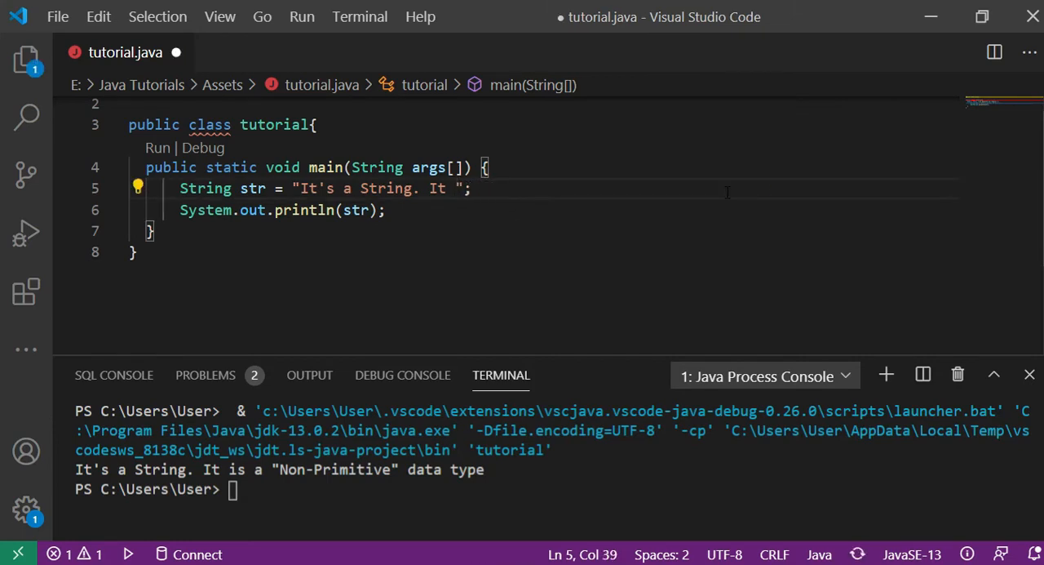
text(\)
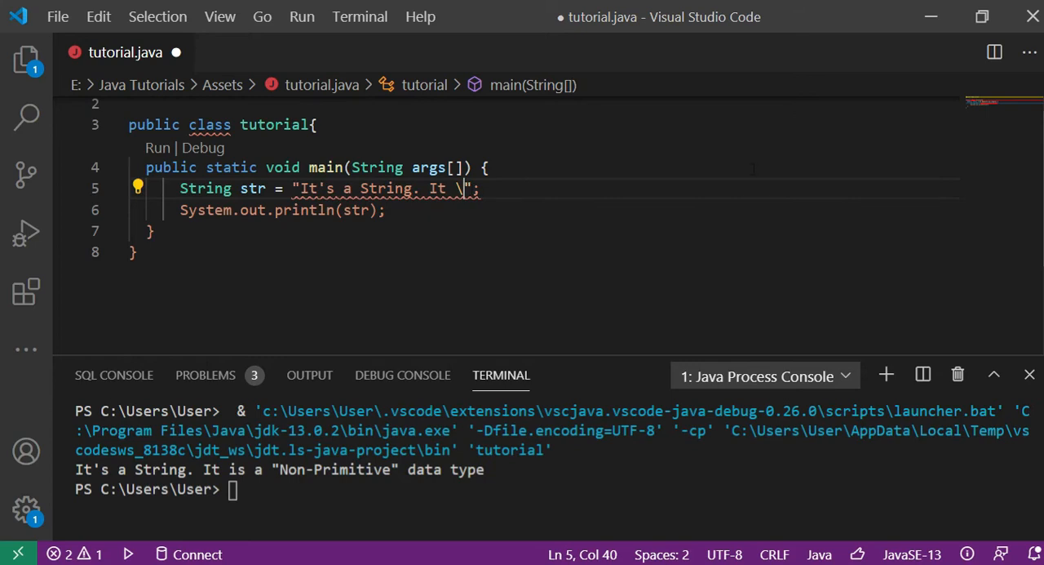
mouse_move(895, 227)
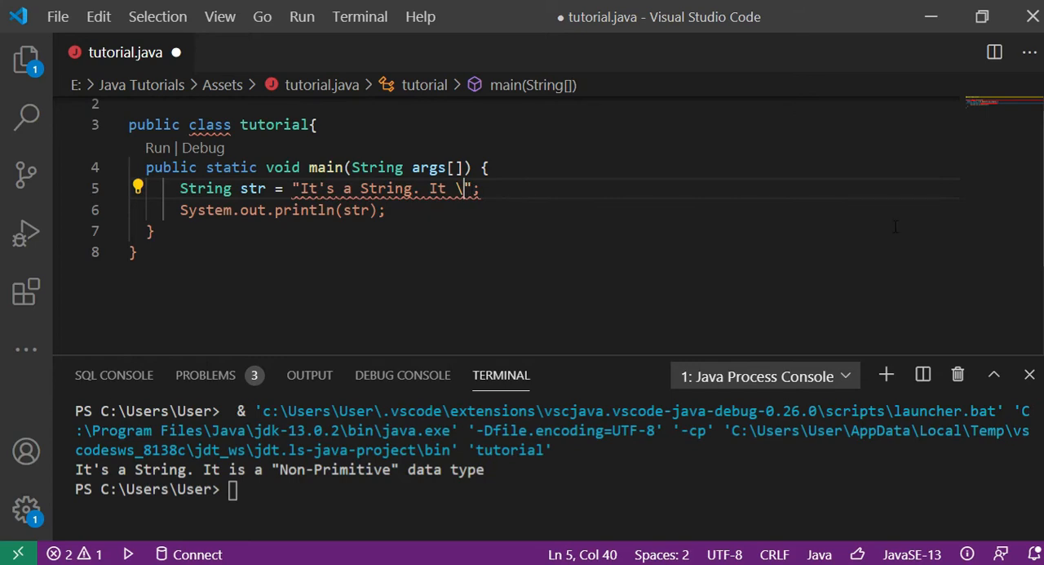
text(\" data type)
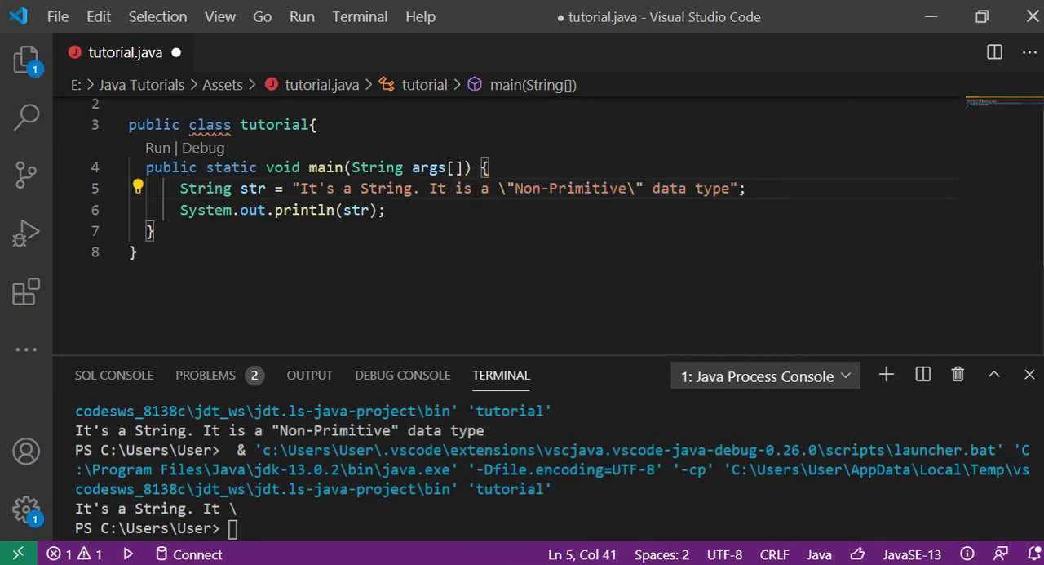
key(ctrl+s)
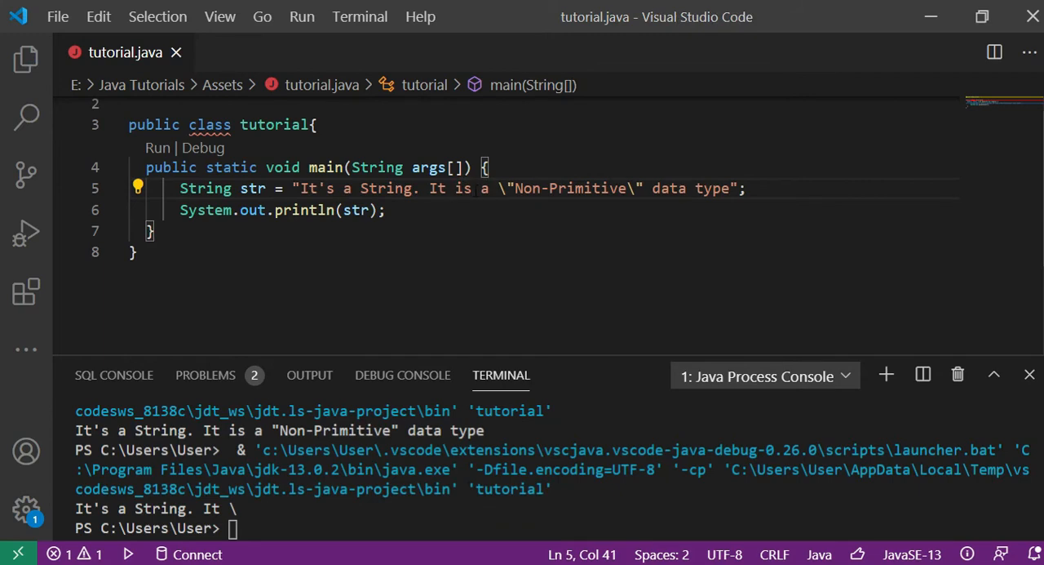
click(421, 189)
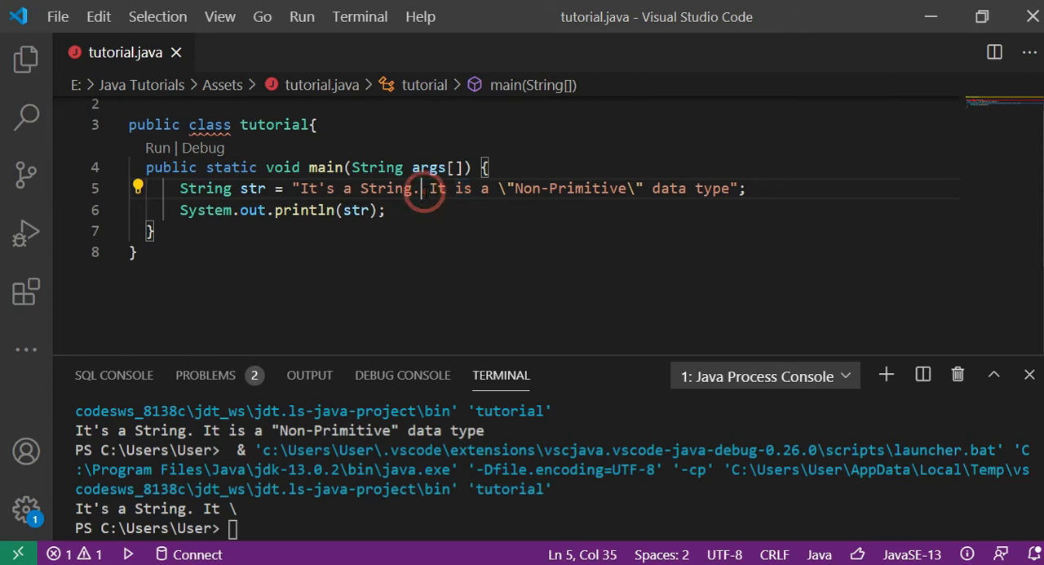
Step: Insert \n after 'String.', save, and run to split the output onto two lines
text(\n)
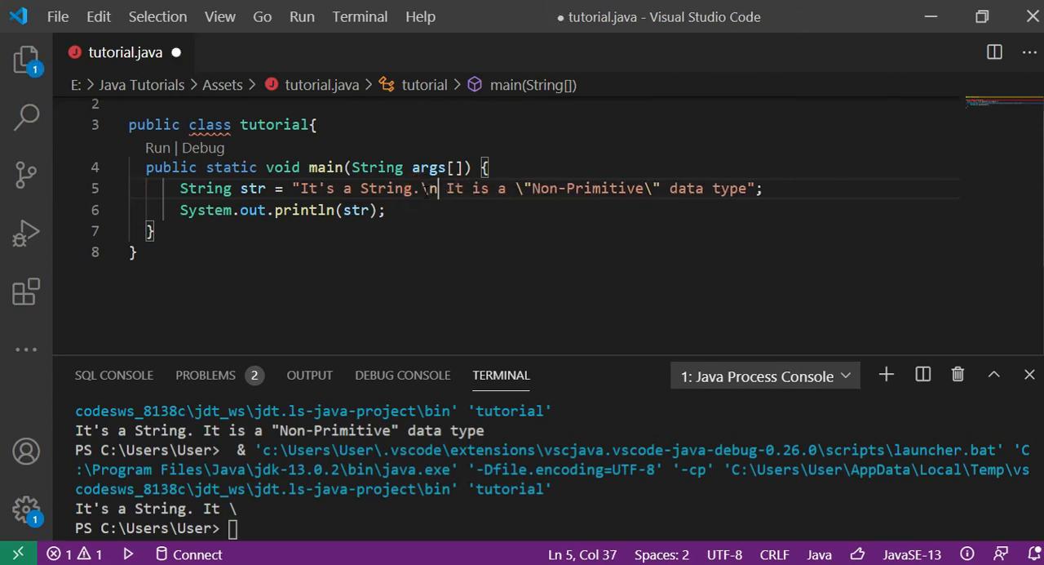
key(ctrl+s)
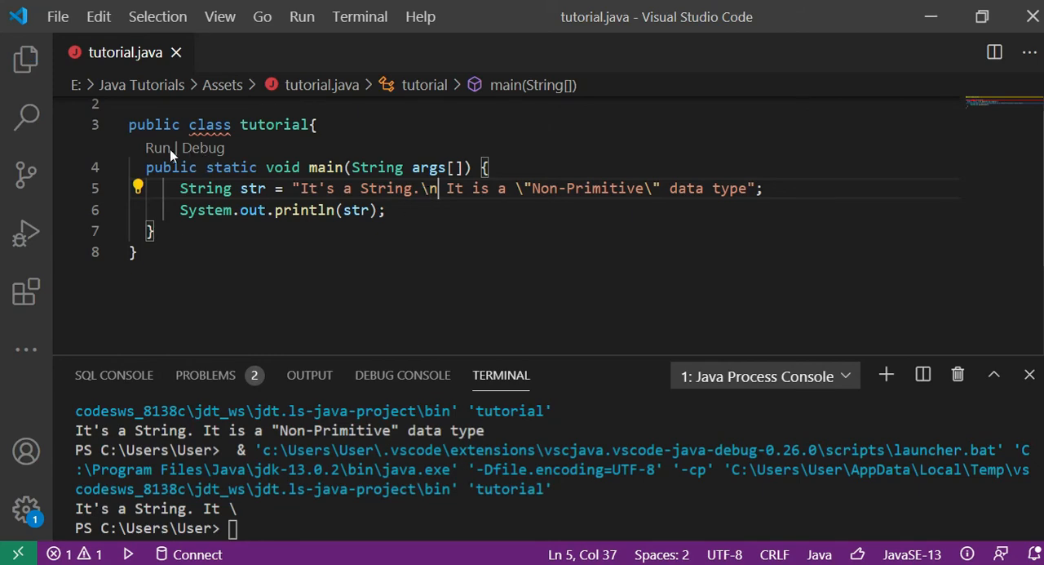
click(156, 148)
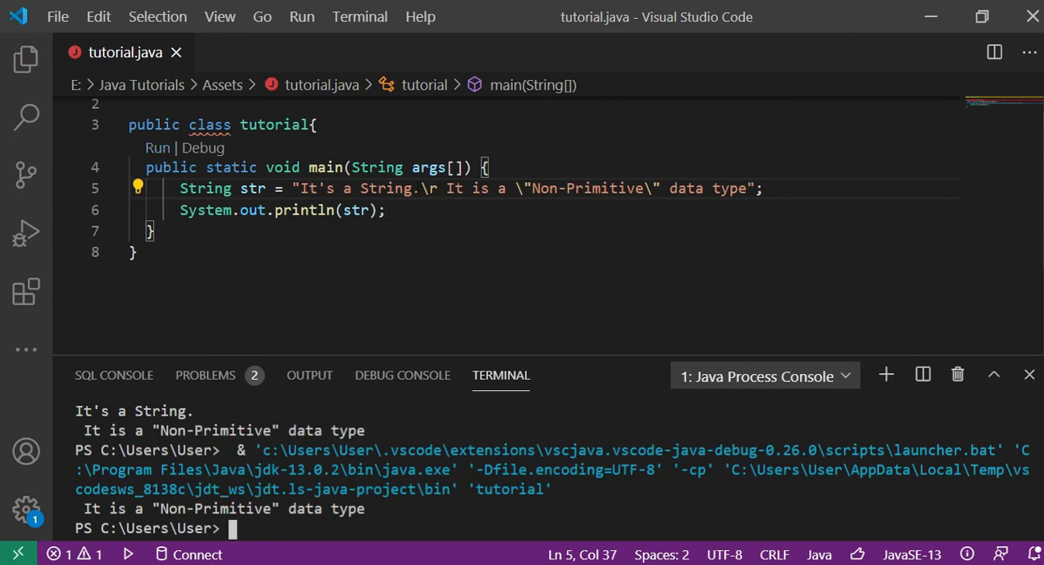
Step: Change the \r escape after 'It's a String.' to \t
drag(299, 187, 418, 187)
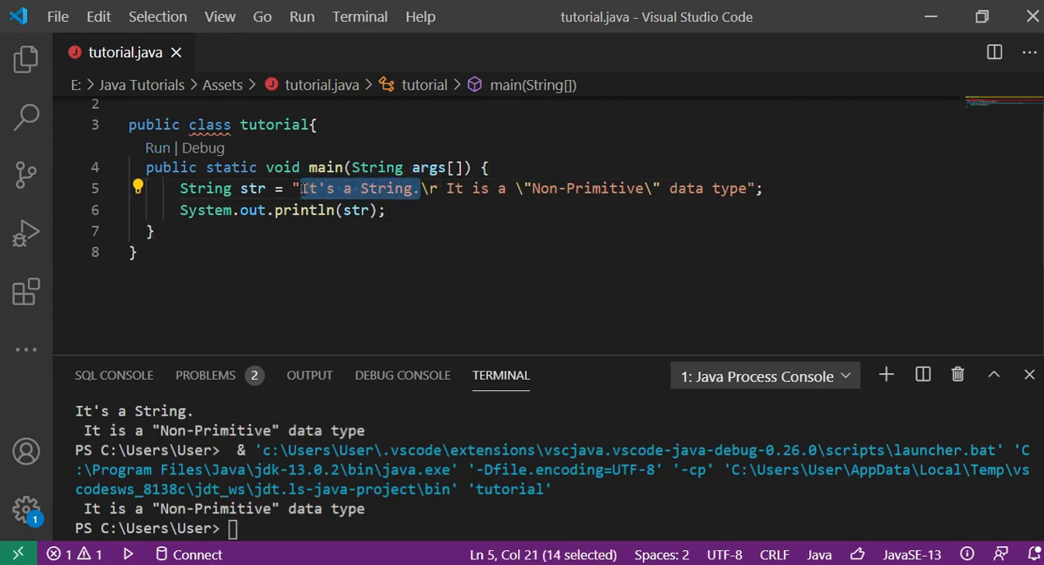
click(445, 188)
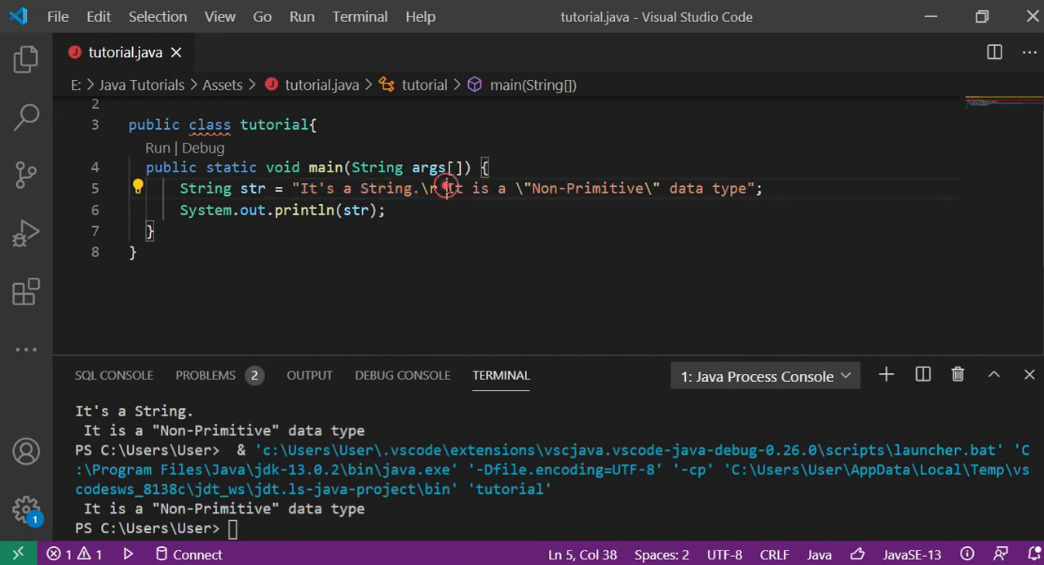
drag(446, 188, 763, 187)
text(t)
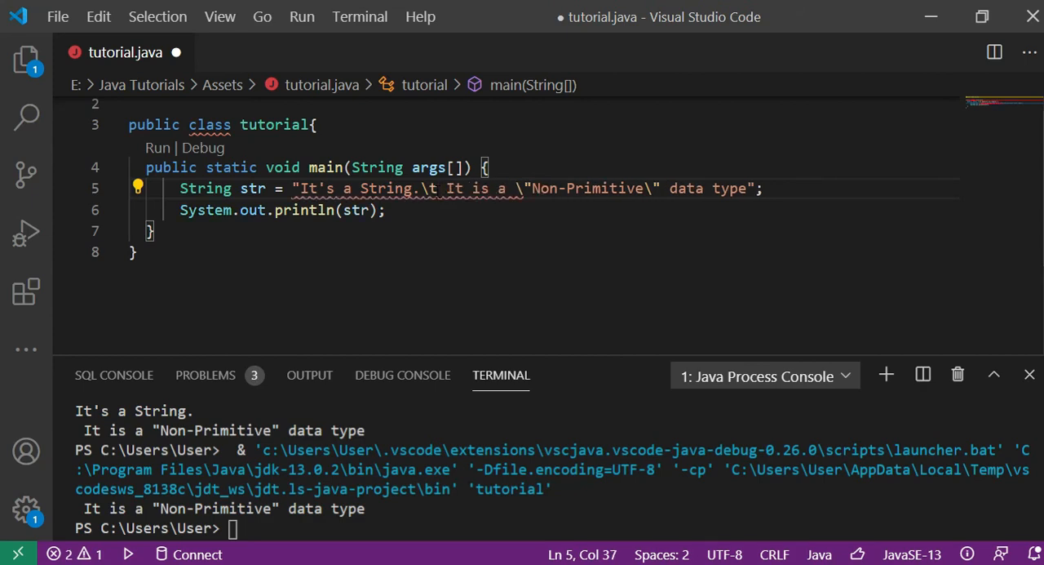
Step: Delete the tab escape after 'String.' and save the file
text(b)
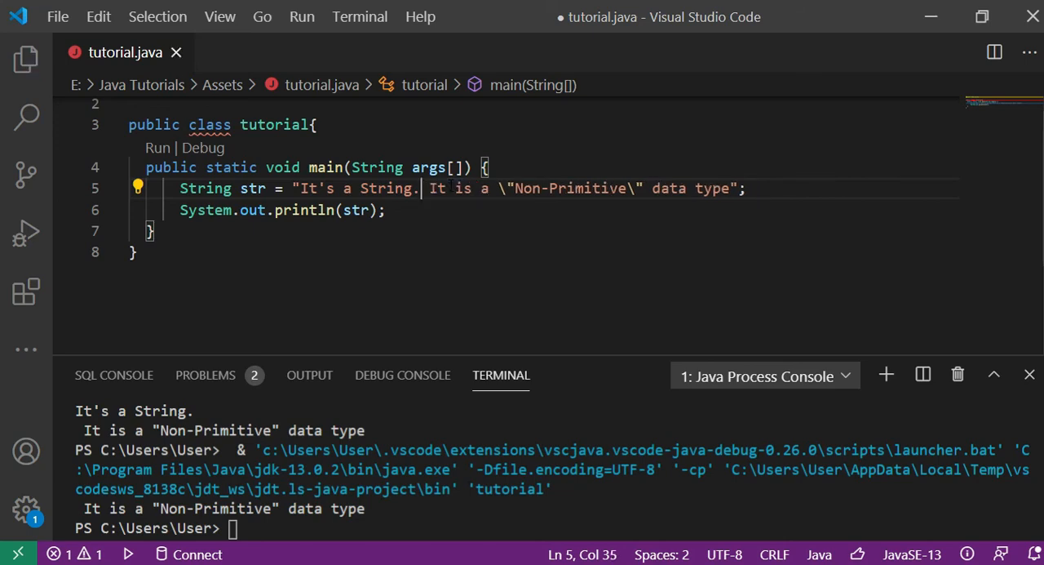
key(ctrl+s)
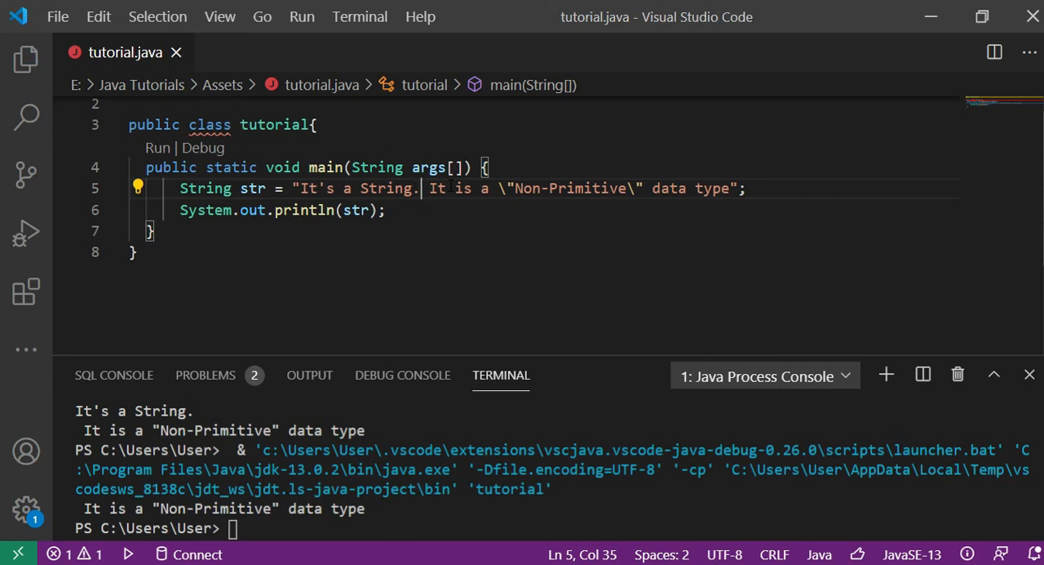